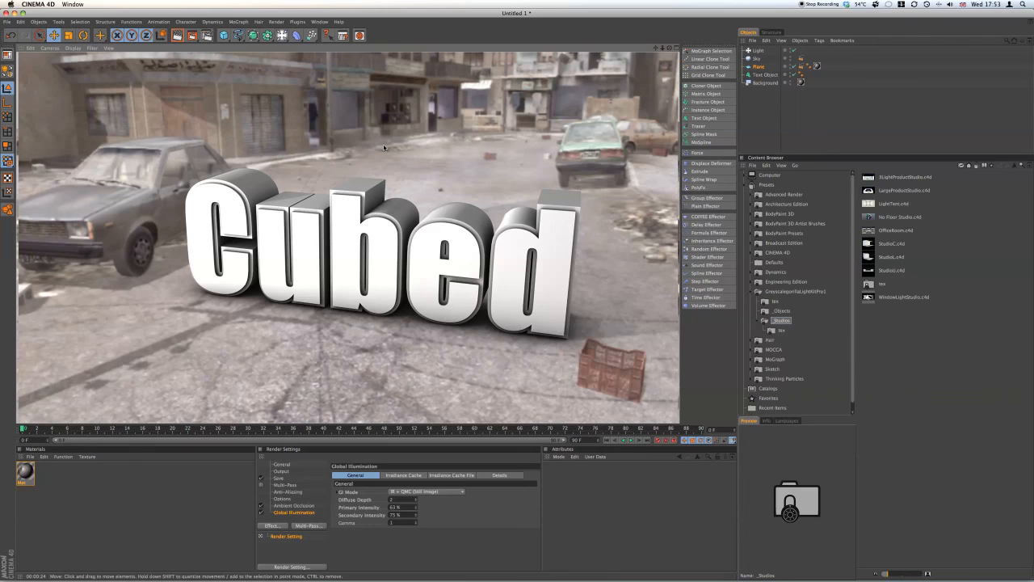
pyautogui.moveTo(656, 249)
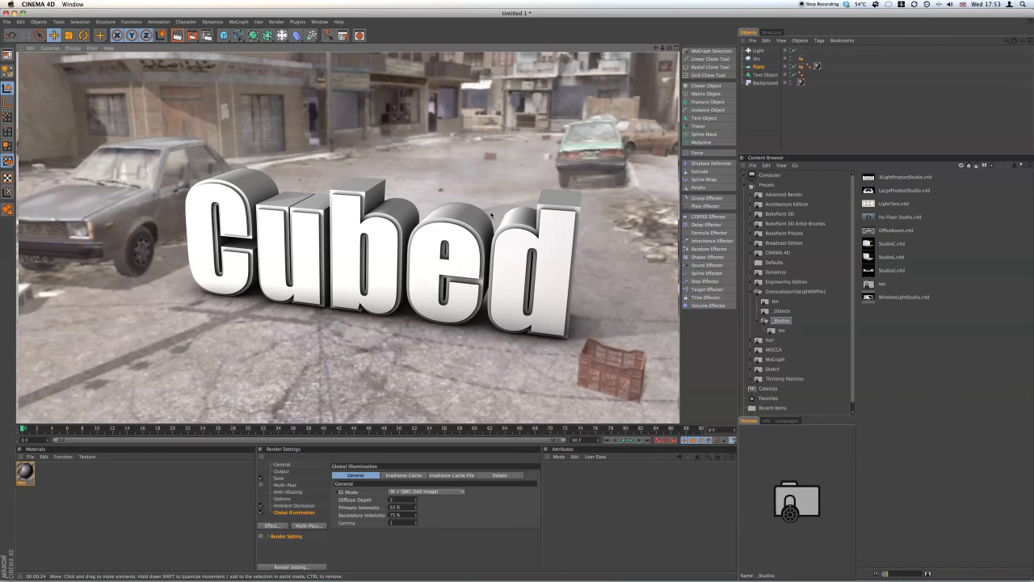
pyautogui.moveTo(407, 281)
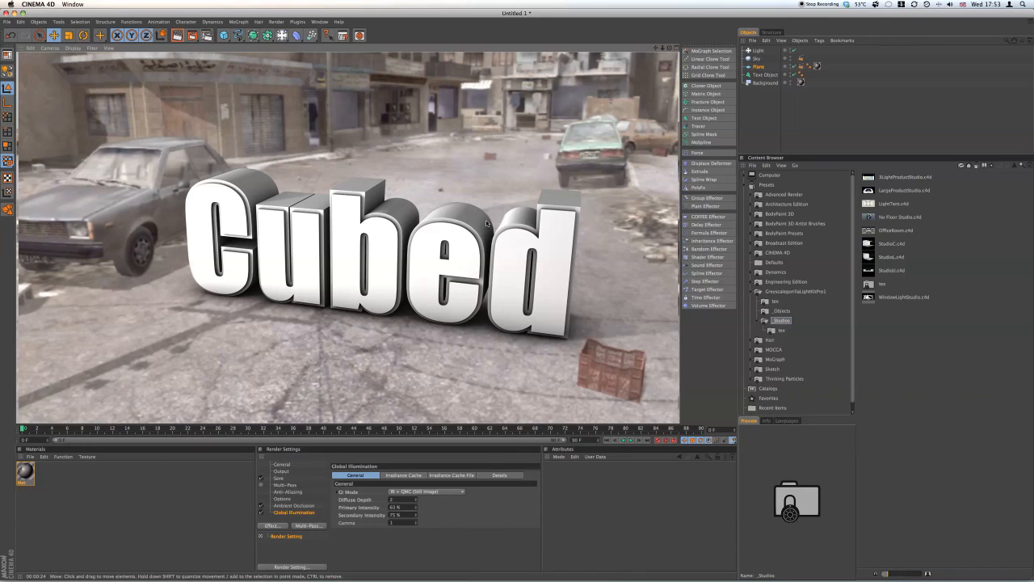
pyautogui.moveTo(578, 246)
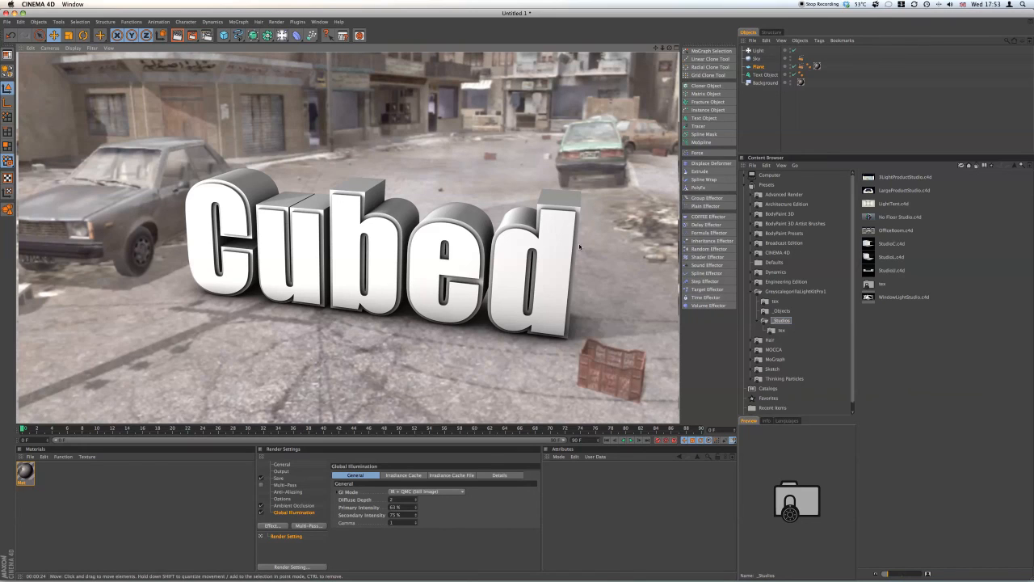
pyautogui.moveTo(252, 298)
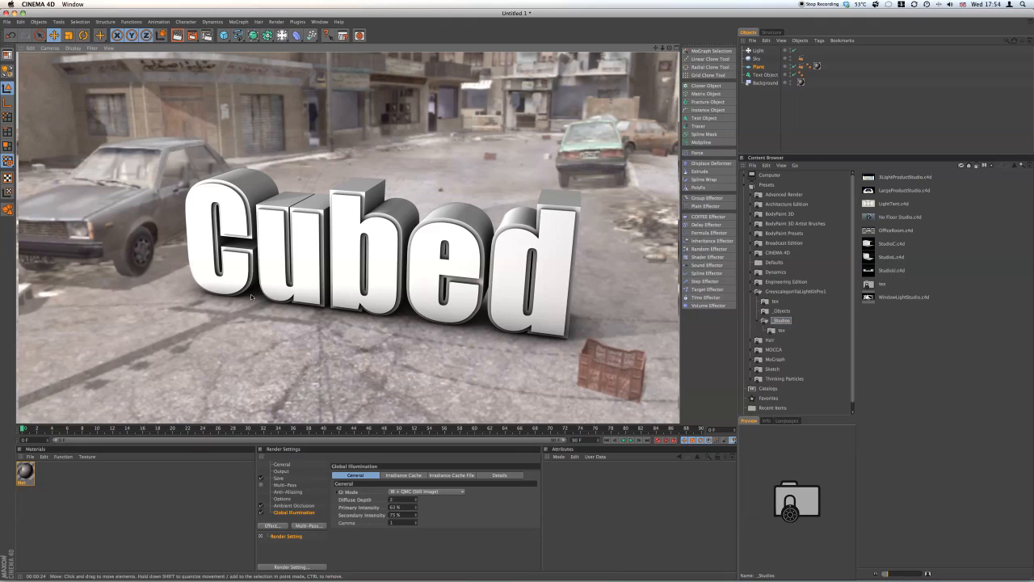
pyautogui.moveTo(527, 339)
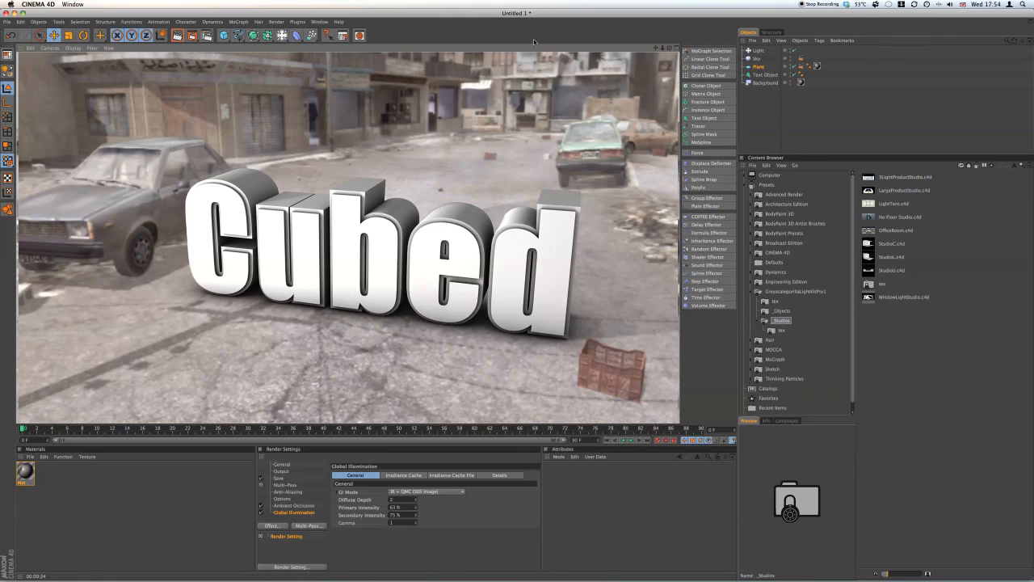
pyautogui.moveTo(495, 34)
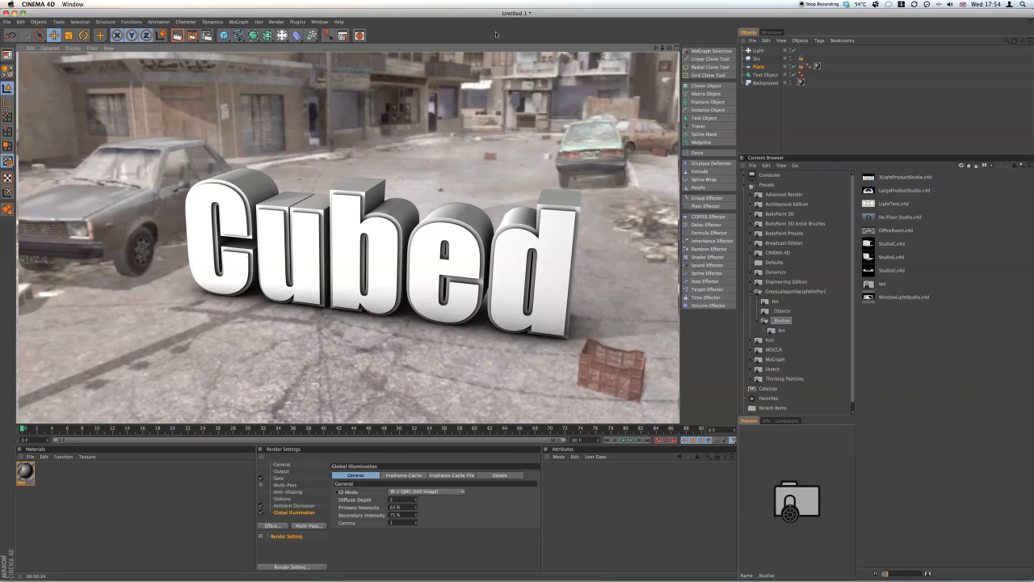
pyautogui.moveTo(499, 40)
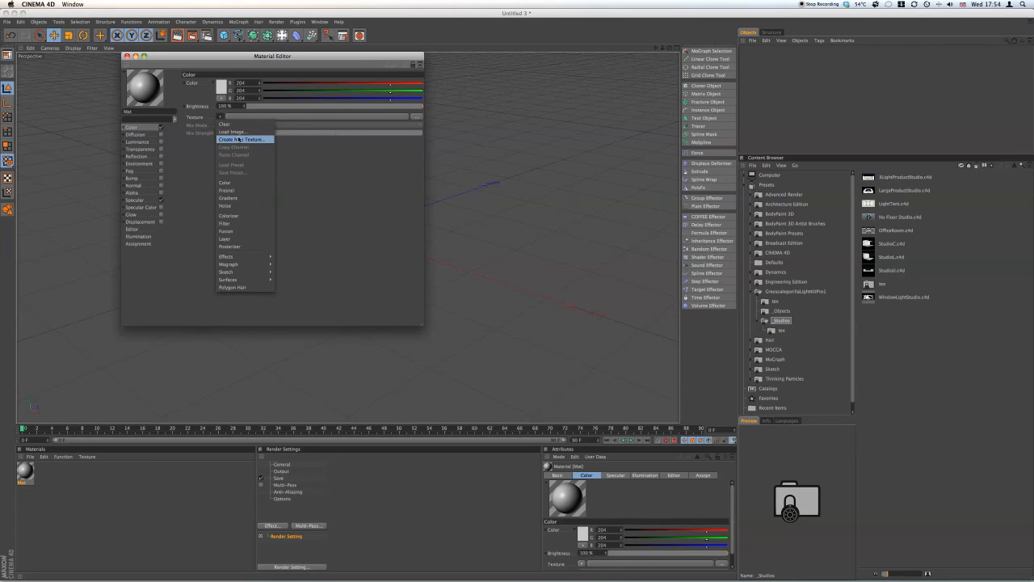
# Load the street screenshot from the Desktop as the material's colour texture
pyautogui.click(231, 132)
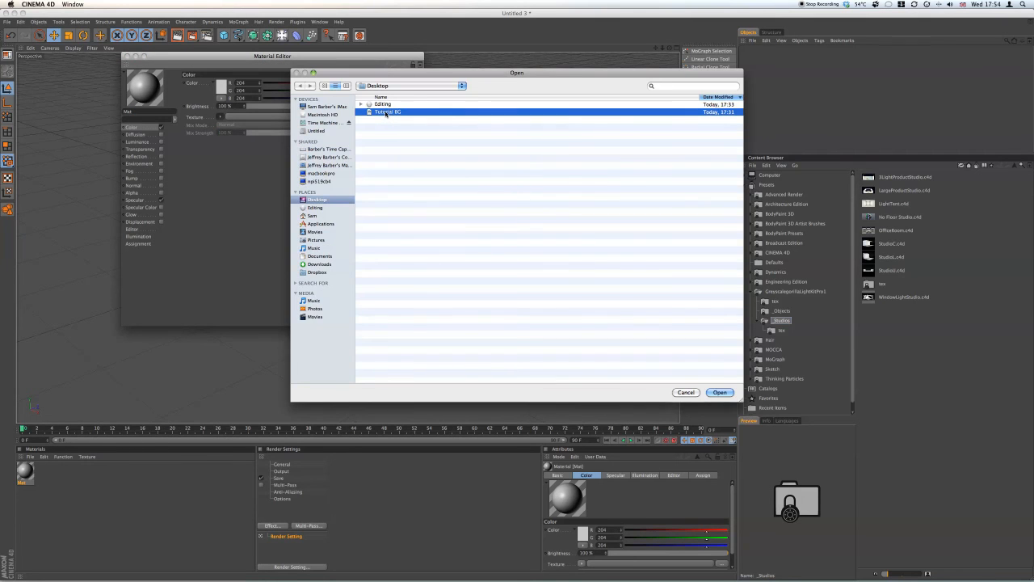
pyautogui.click(717, 393)
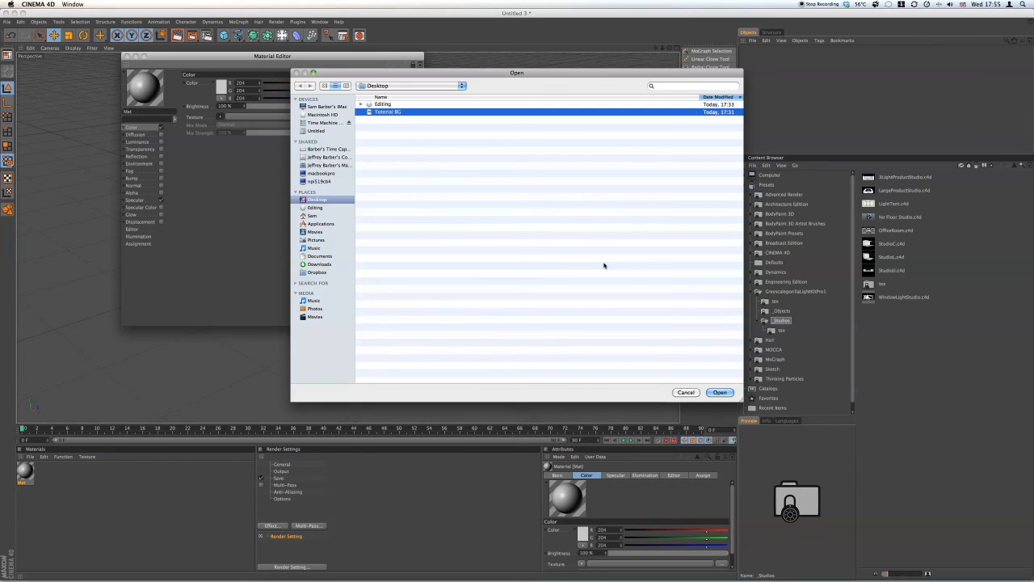
pyautogui.click(717, 392)
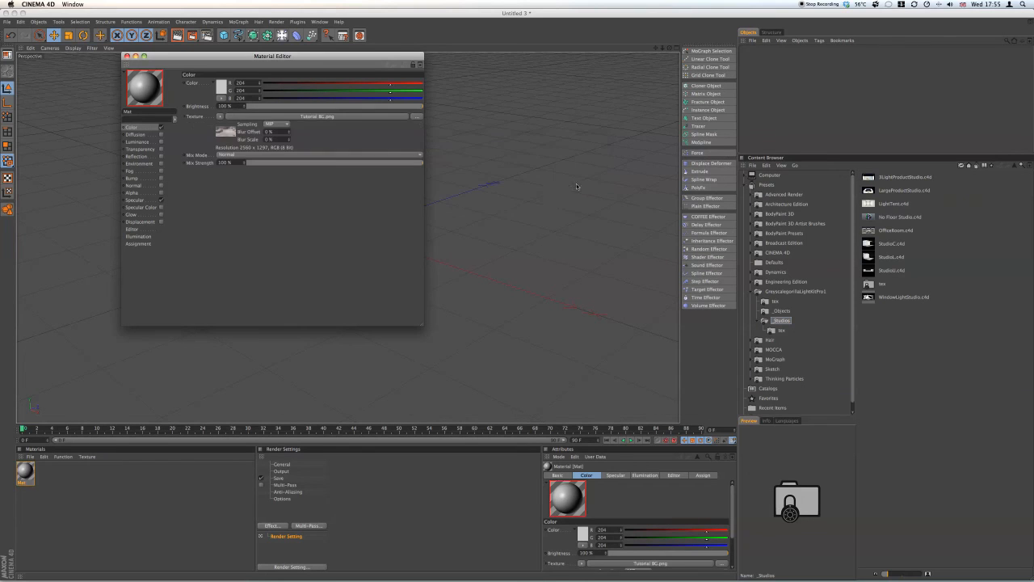
pyautogui.click(127, 55)
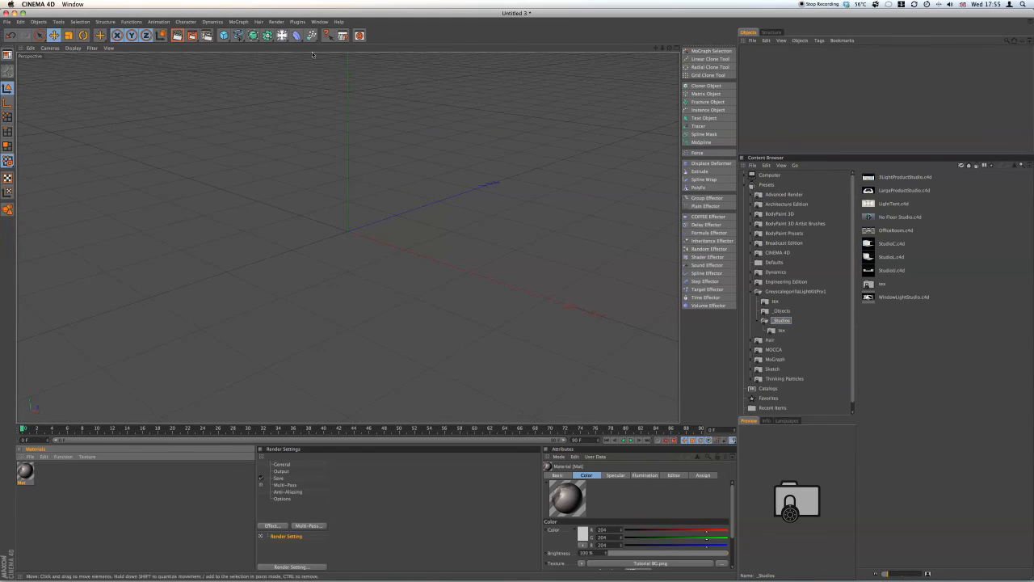
# Add a new scene object from the objects menu
pyautogui.click(281, 36)
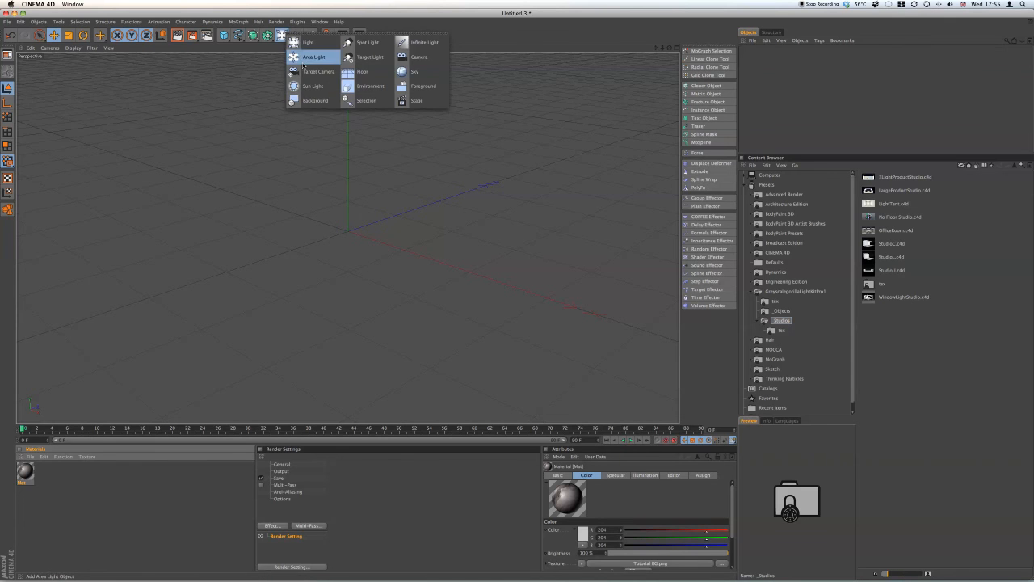
pyautogui.click(315, 100)
pyautogui.write('Cubed')
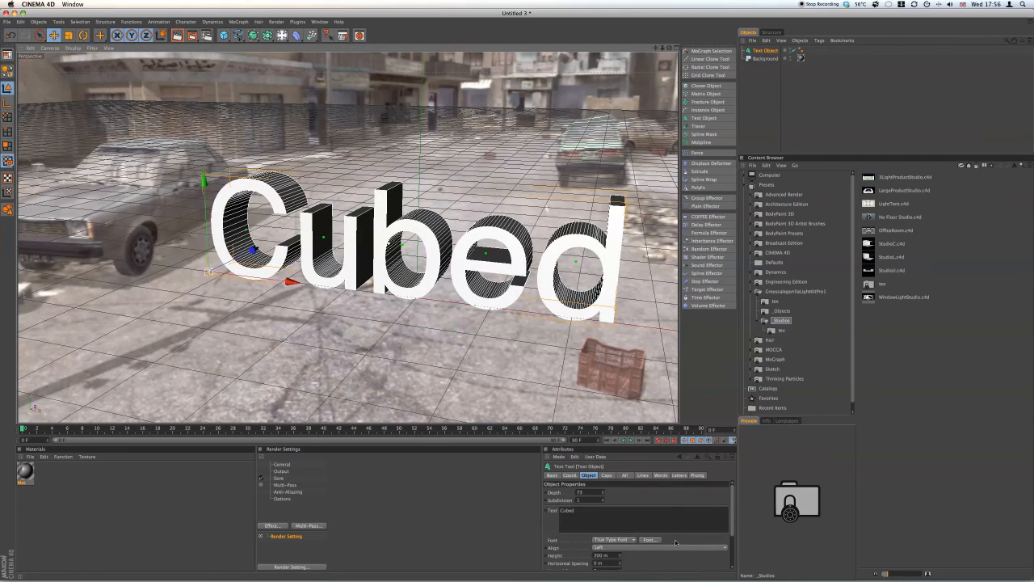
# Change the Cubed text to a bold rounded lowercase display font
pyautogui.click(649, 540)
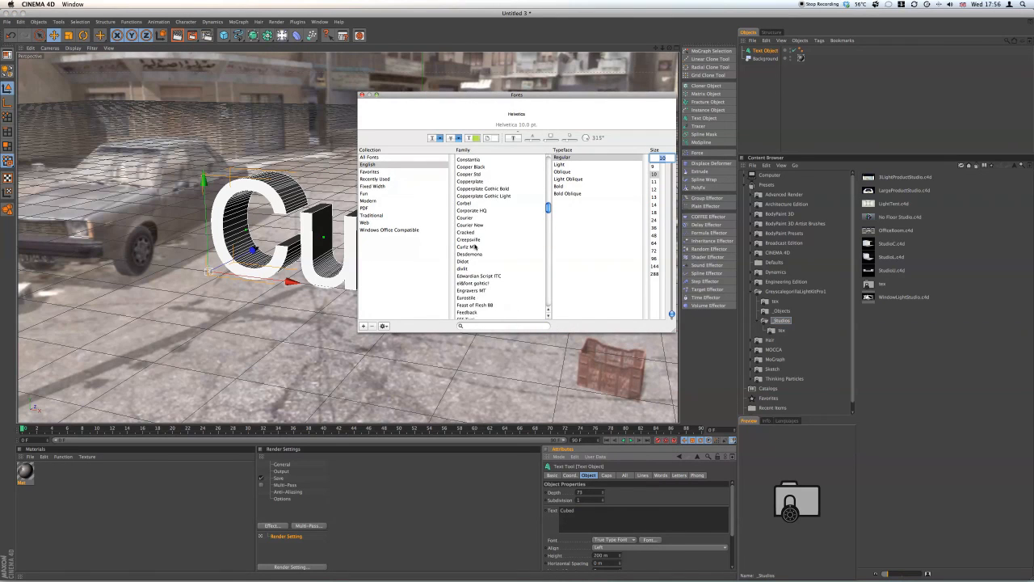
pyautogui.click(471, 227)
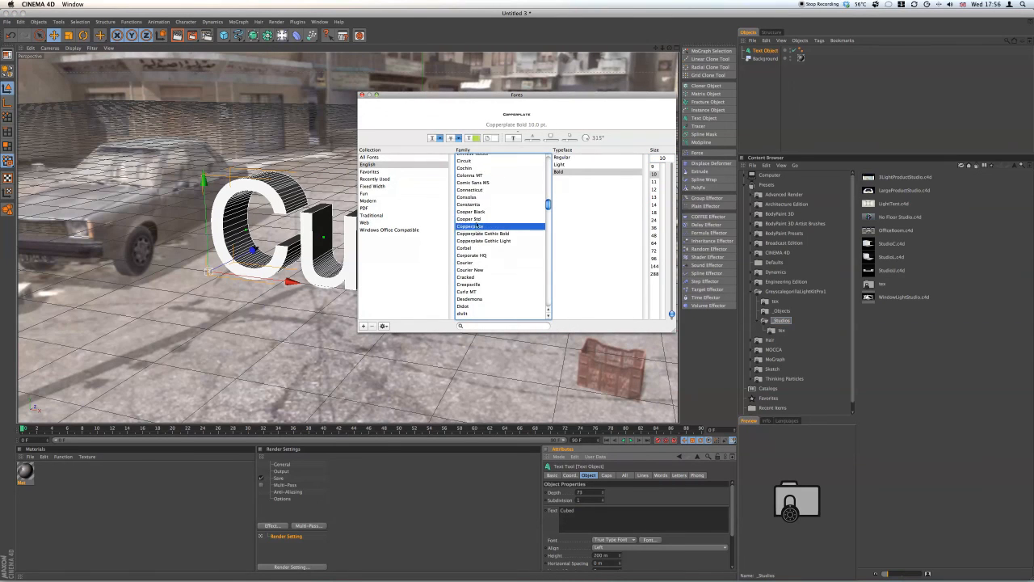
pyautogui.click(468, 231)
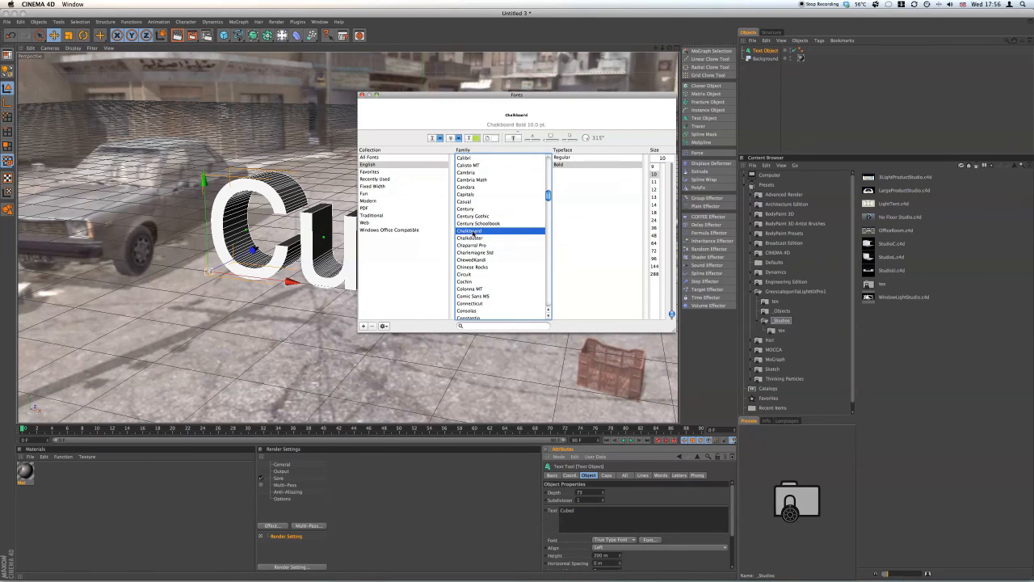
pyautogui.click(472, 246)
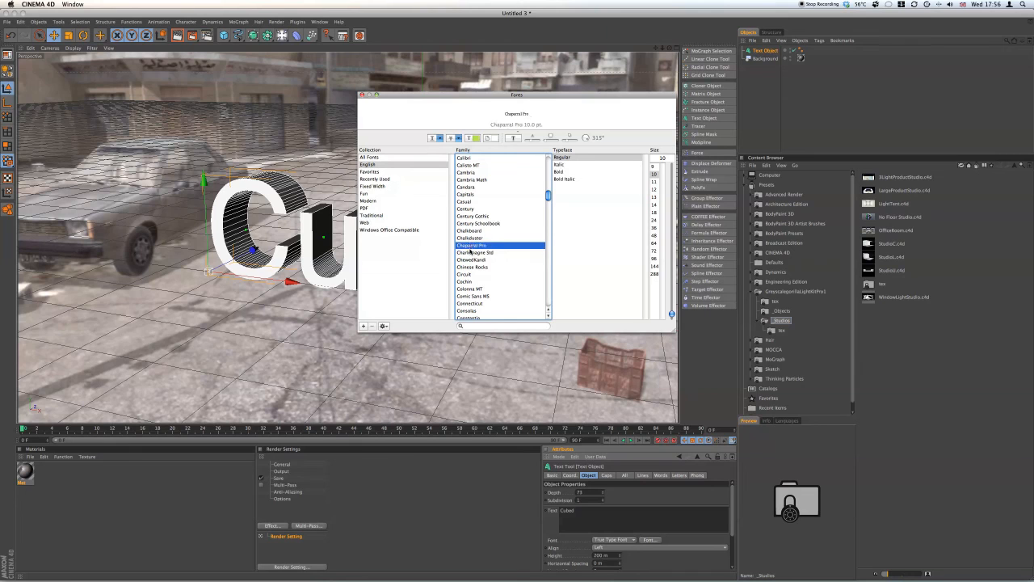
pyautogui.click(476, 259)
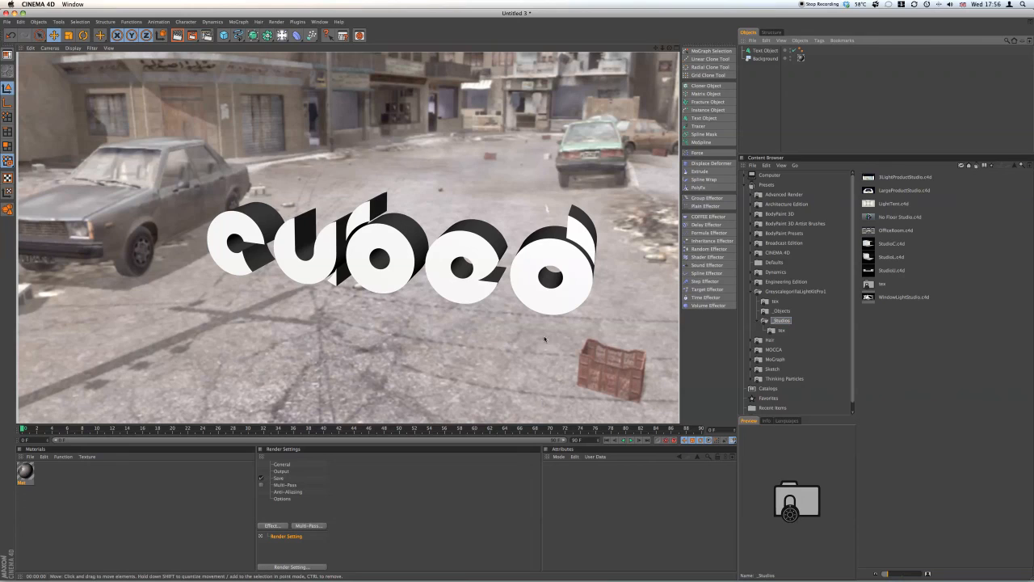
pyautogui.moveTo(280, 281)
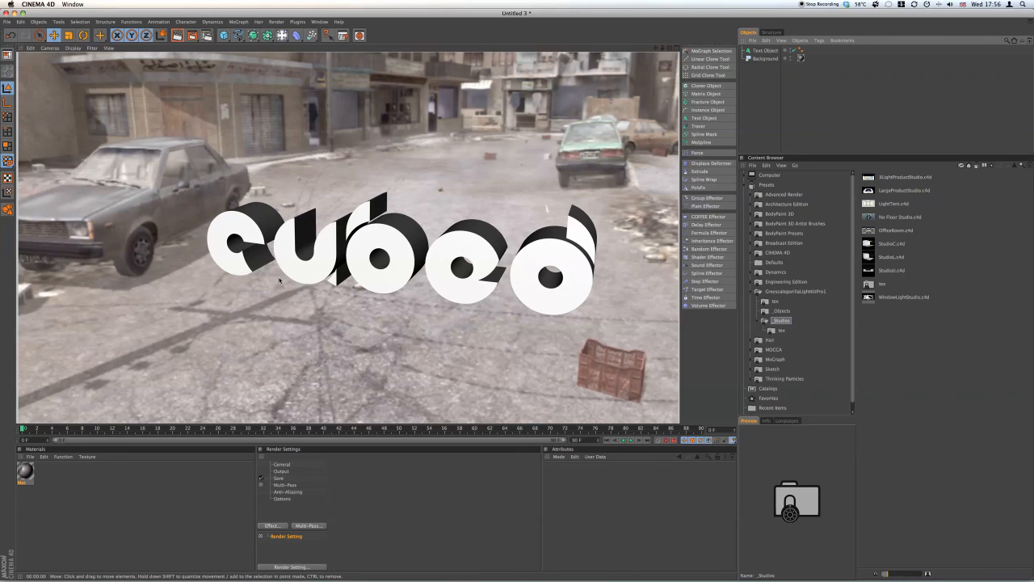
pyautogui.moveTo(594, 274)
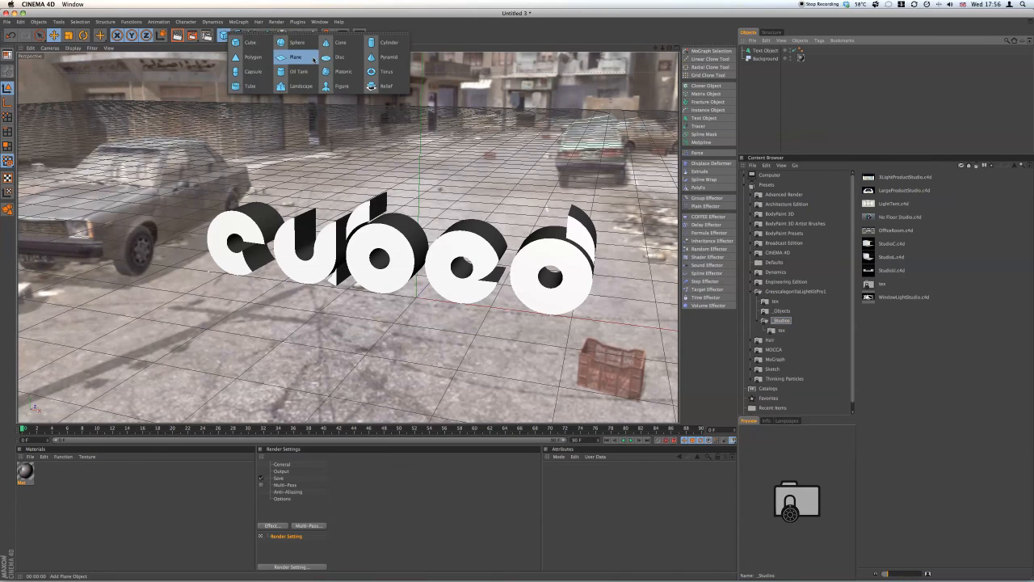
# Add a Plane primitive as a floor beneath the Cubed text
pyautogui.click(296, 56)
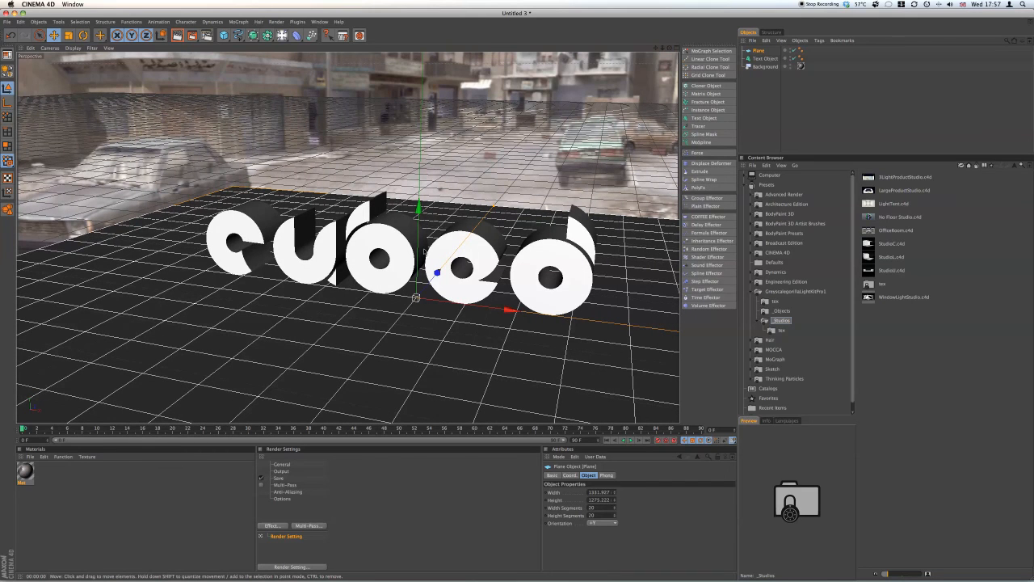
pyautogui.moveTo(162, 493)
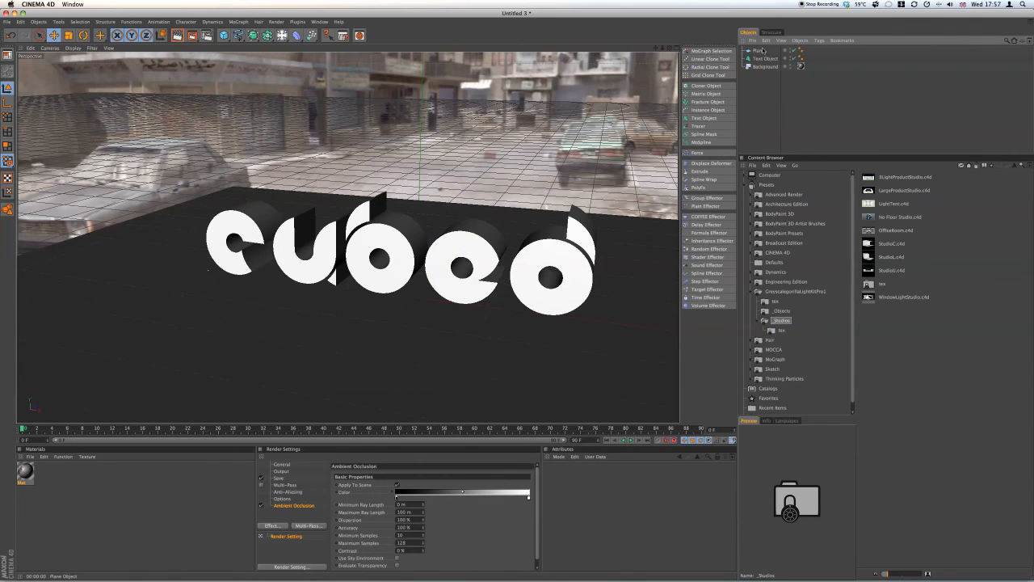
# Enable ambient occlusion and attach a Cinema 4D tag to the ground plane
pyautogui.click(759, 50)
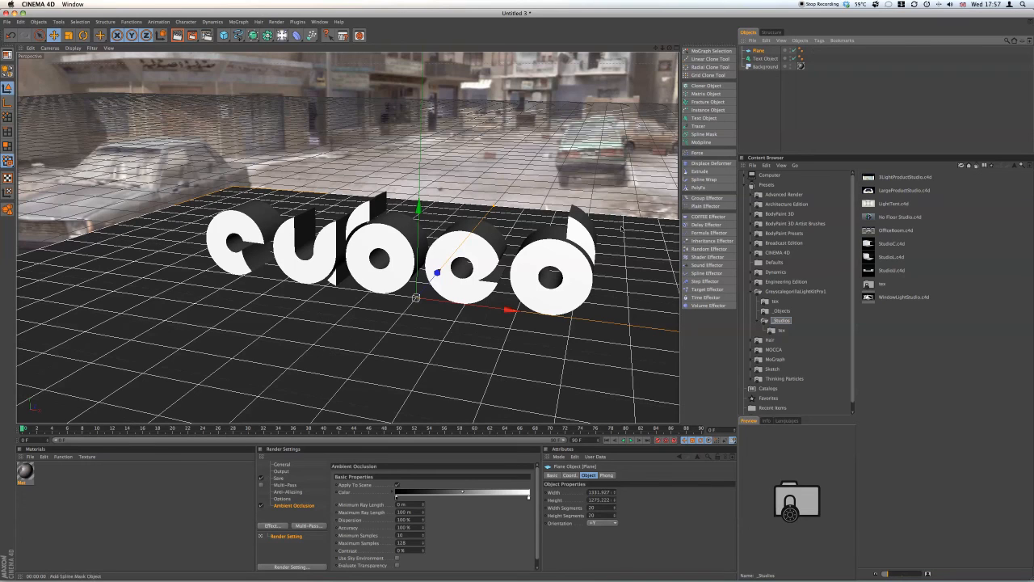
pyautogui.moveTo(301, 330)
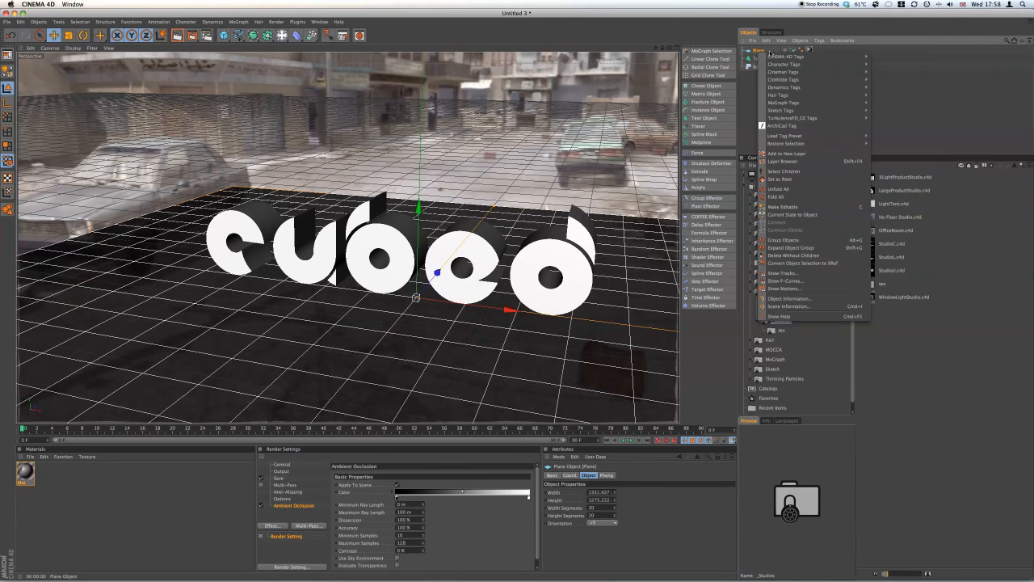
pyautogui.click(800, 56)
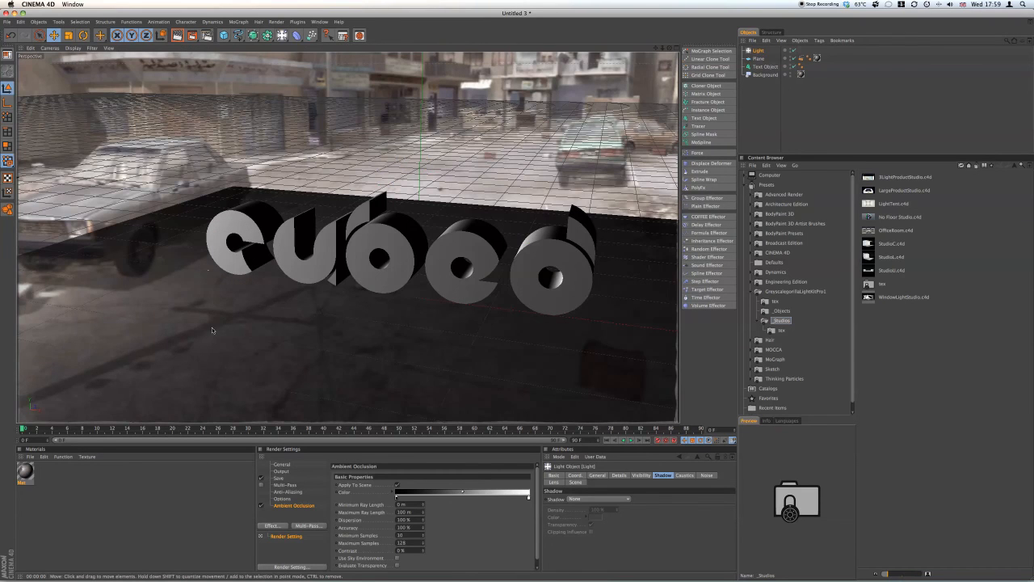
pyautogui.moveTo(175, 354)
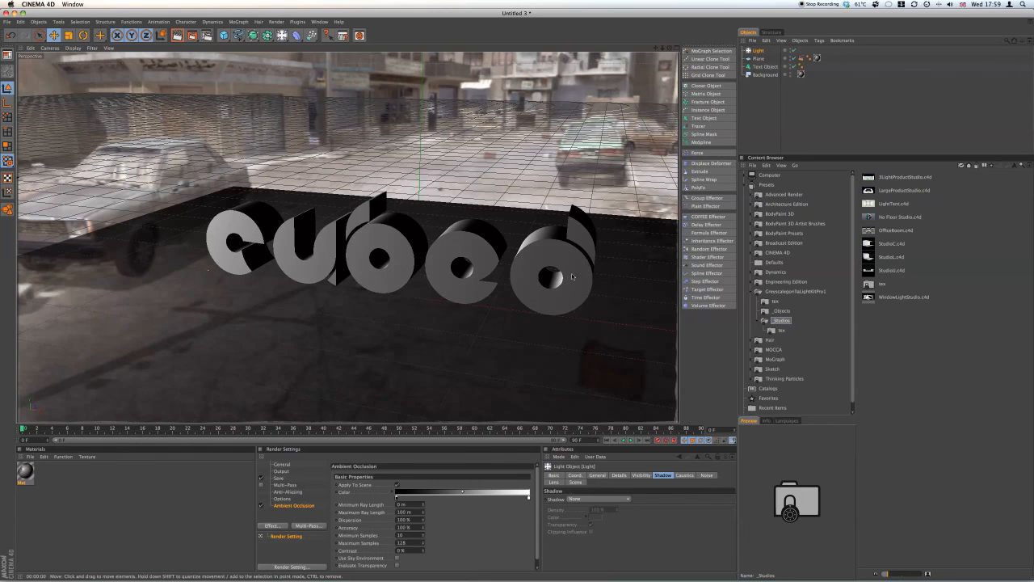
pyautogui.moveTo(268, 249)
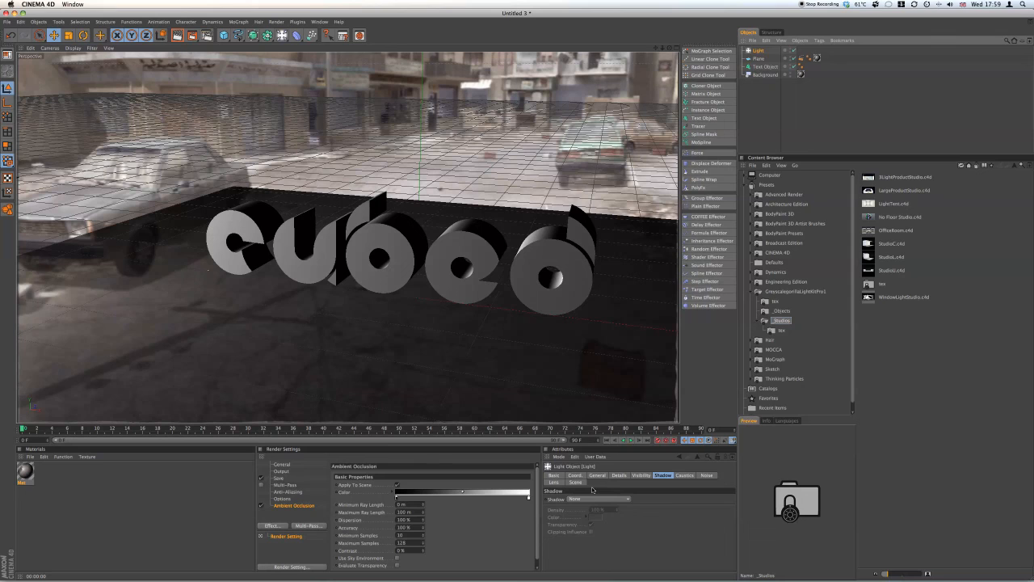
# Add Global Illumination as a render effect in Render Settings
pyautogui.click(598, 498)
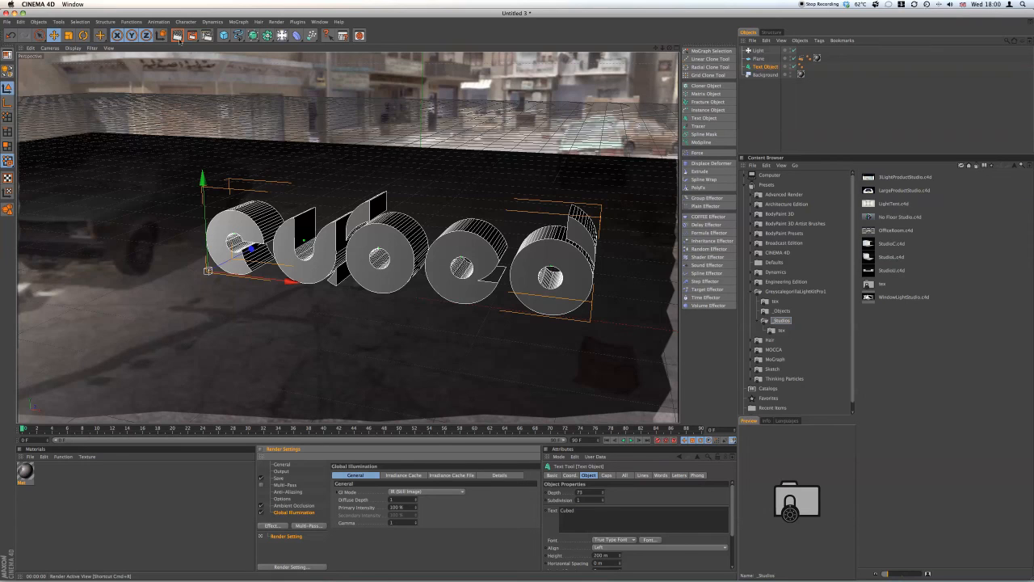
# Tune the Irradiance Cache quality values and choose a global illumination preset
pyautogui.click(404, 475)
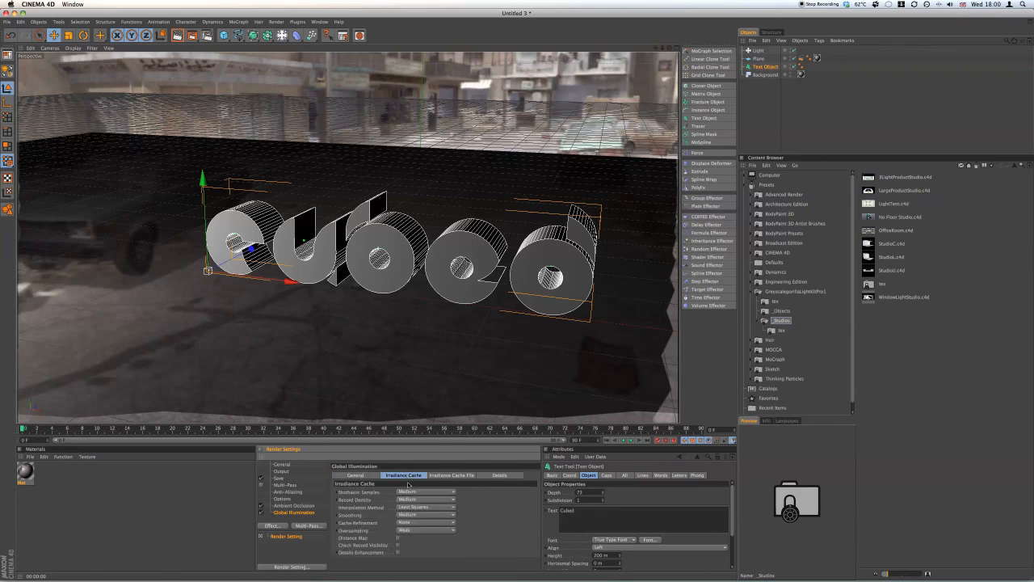
pyautogui.click(426, 491)
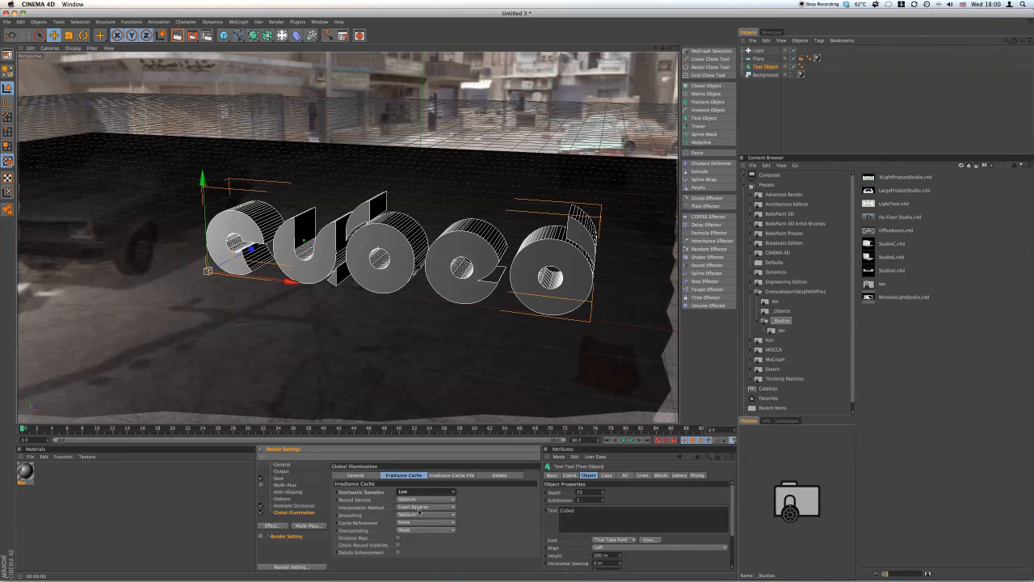
pyautogui.click(427, 500)
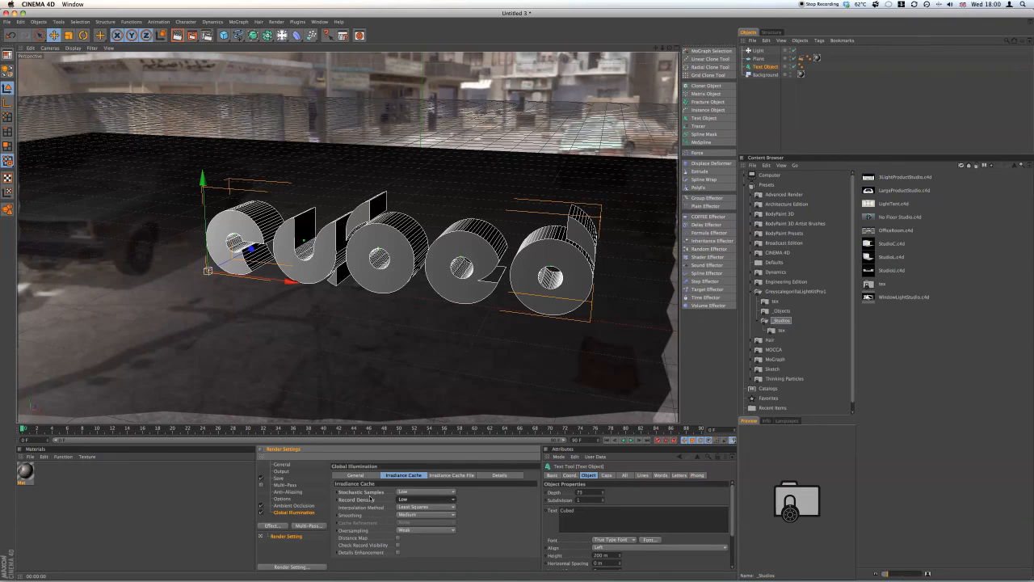
pyautogui.moveTo(508, 514)
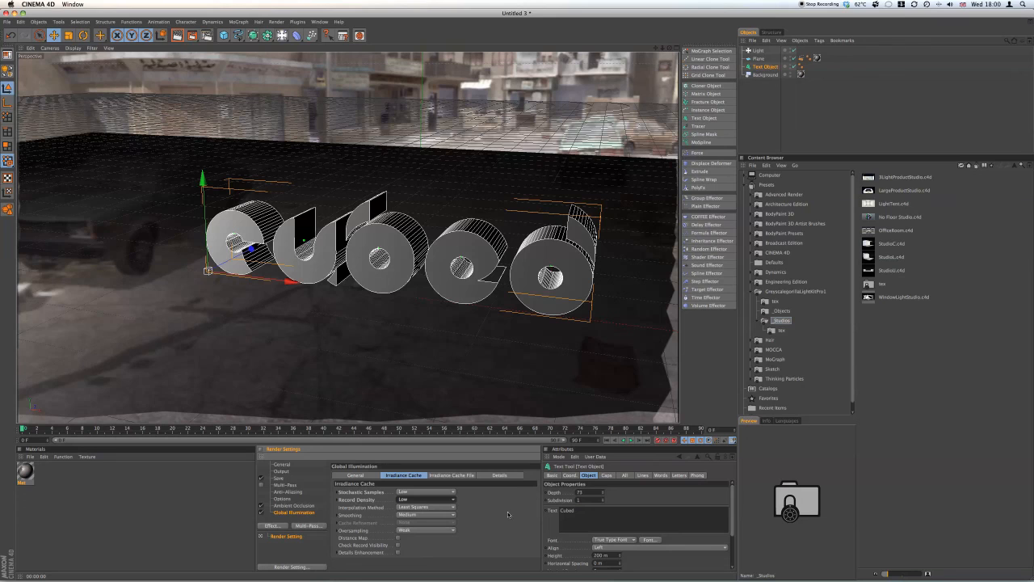
pyautogui.click(355, 475)
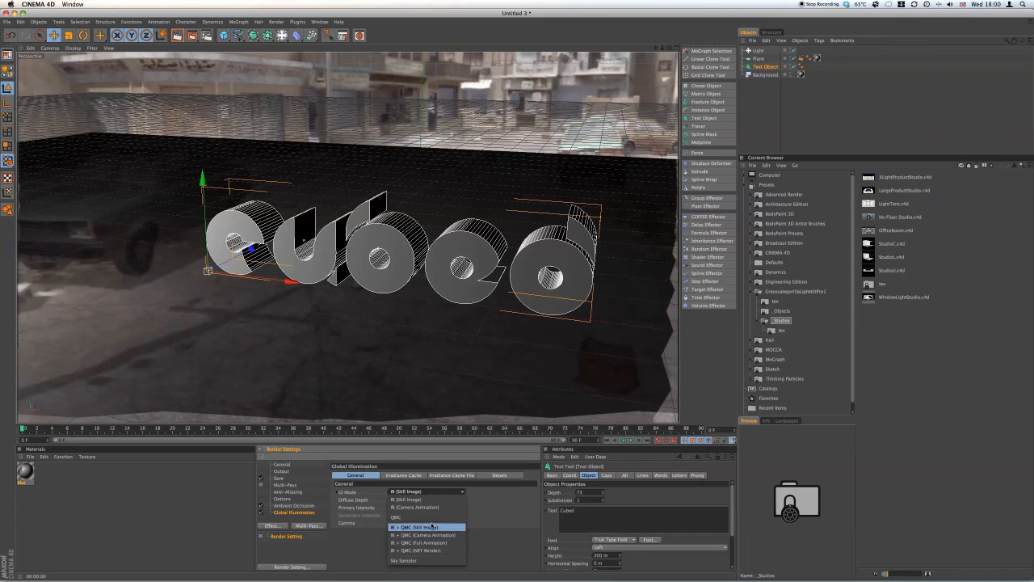
pyautogui.click(413, 527)
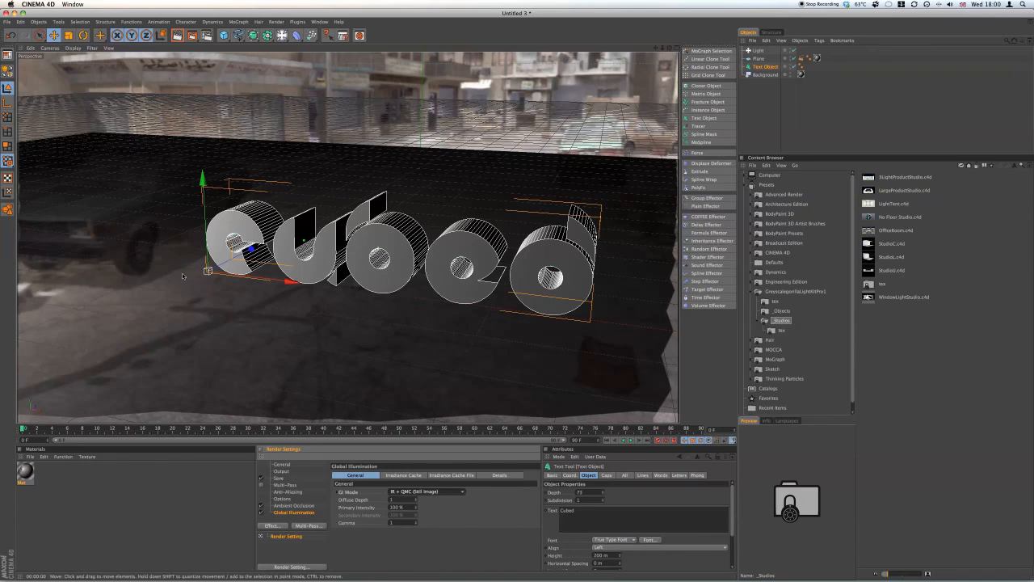
pyautogui.moveTo(307, 303)
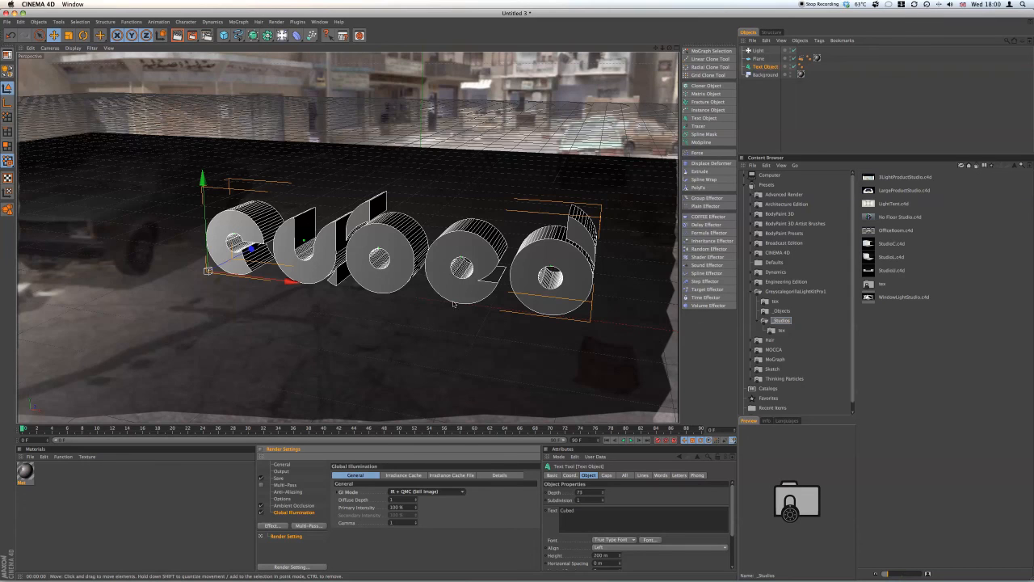
pyautogui.moveTo(606, 283)
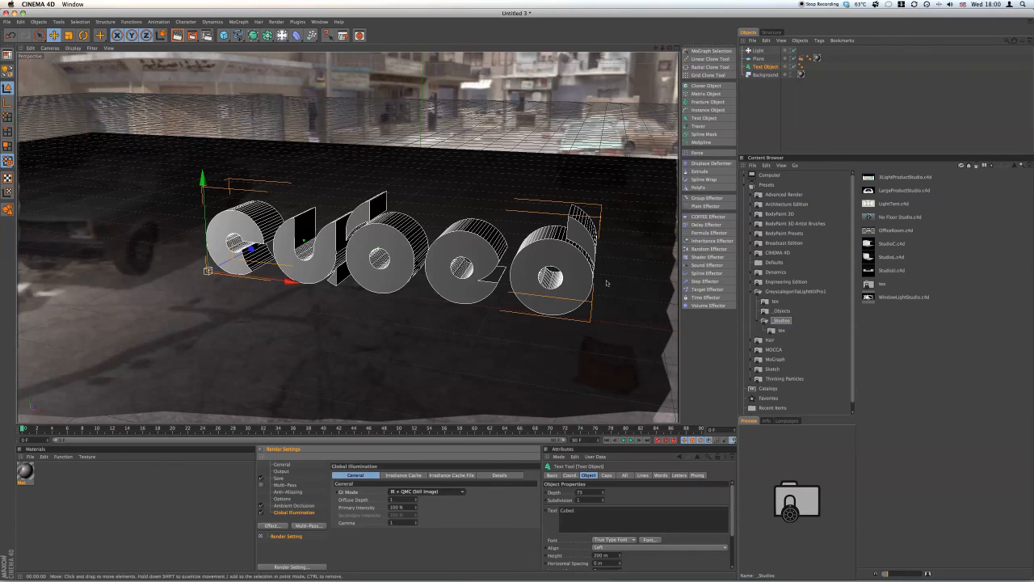
pyautogui.moveTo(646, 310)
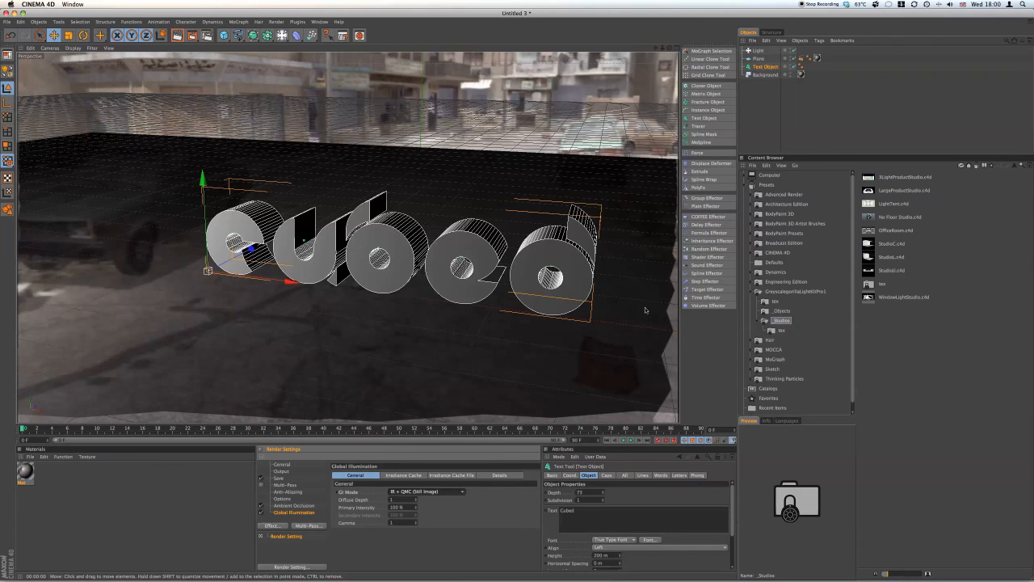
pyautogui.moveTo(400, 372)
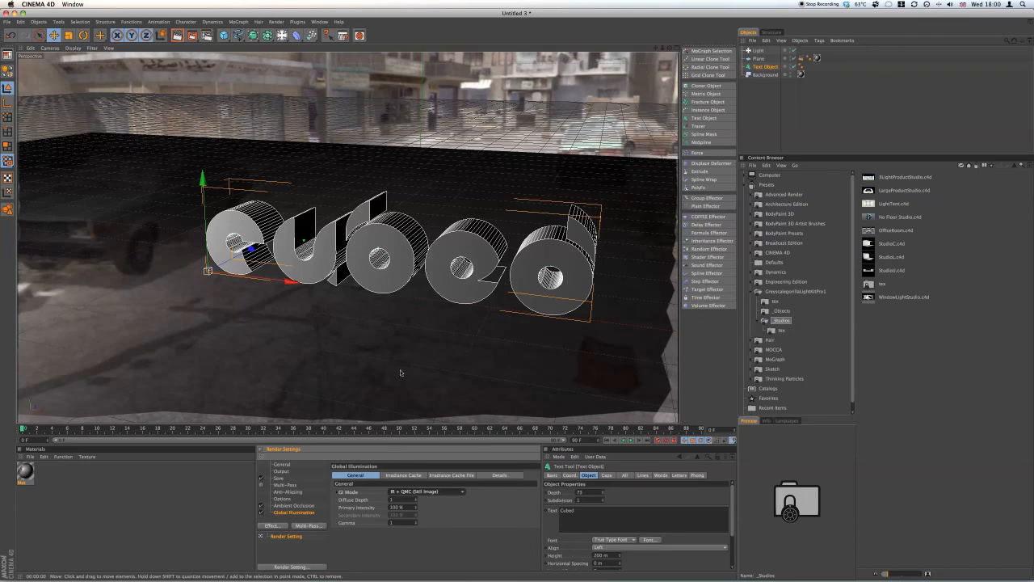
pyautogui.moveTo(459, 309)
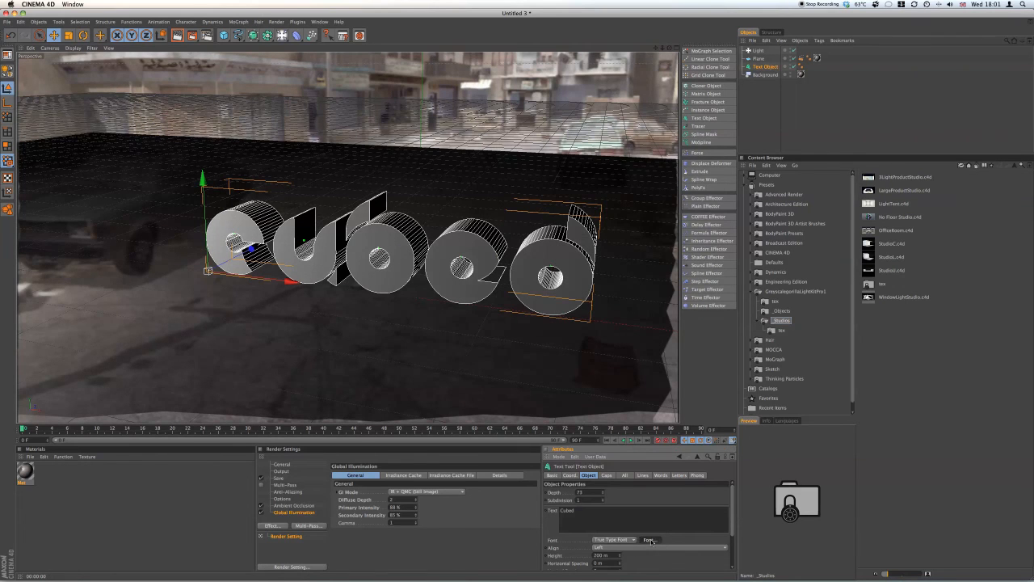
# Switch the Cubed text to a heavy bold condensed typeface
pyautogui.click(650, 540)
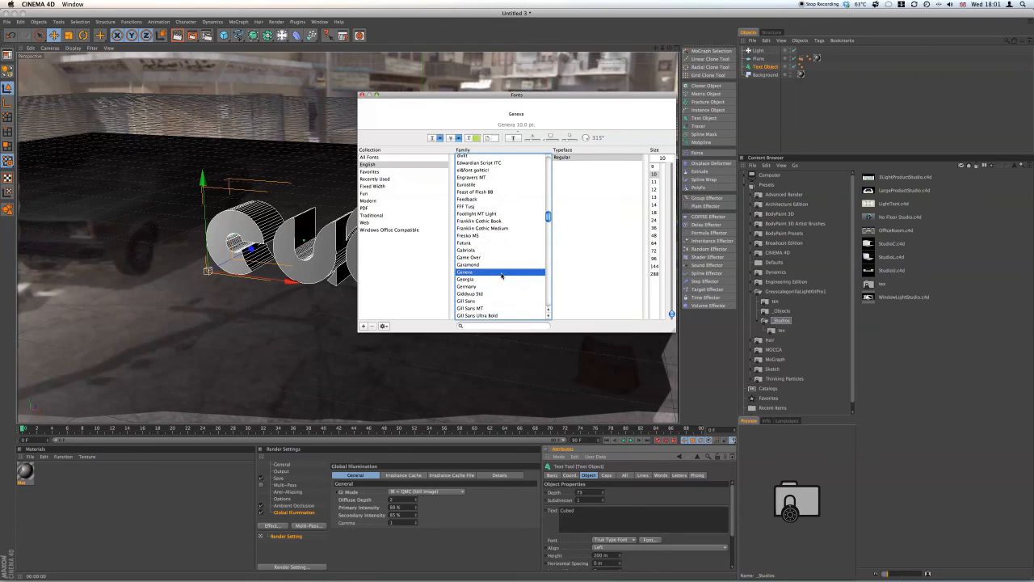
pyautogui.click(474, 233)
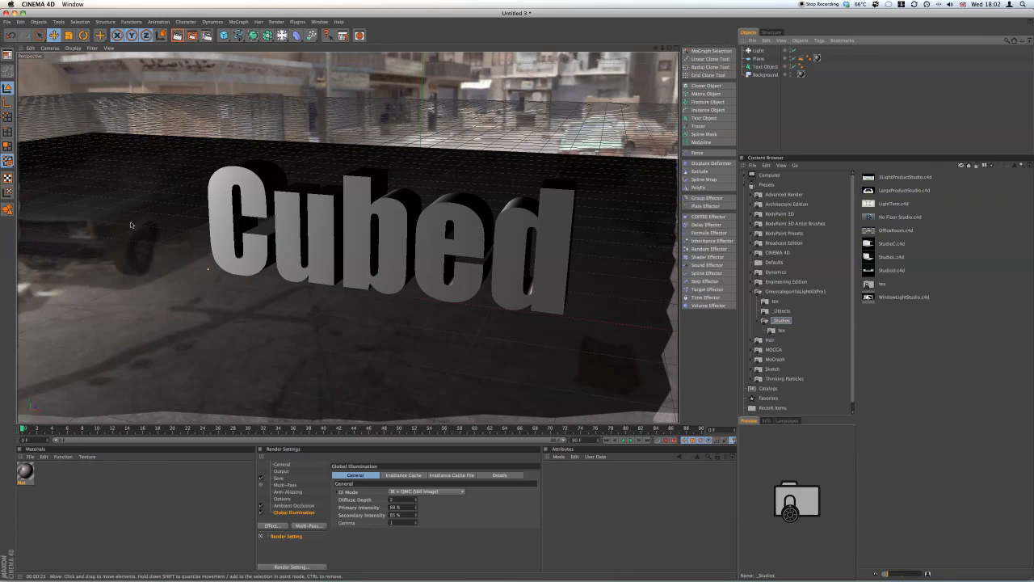
pyautogui.moveTo(210, 170)
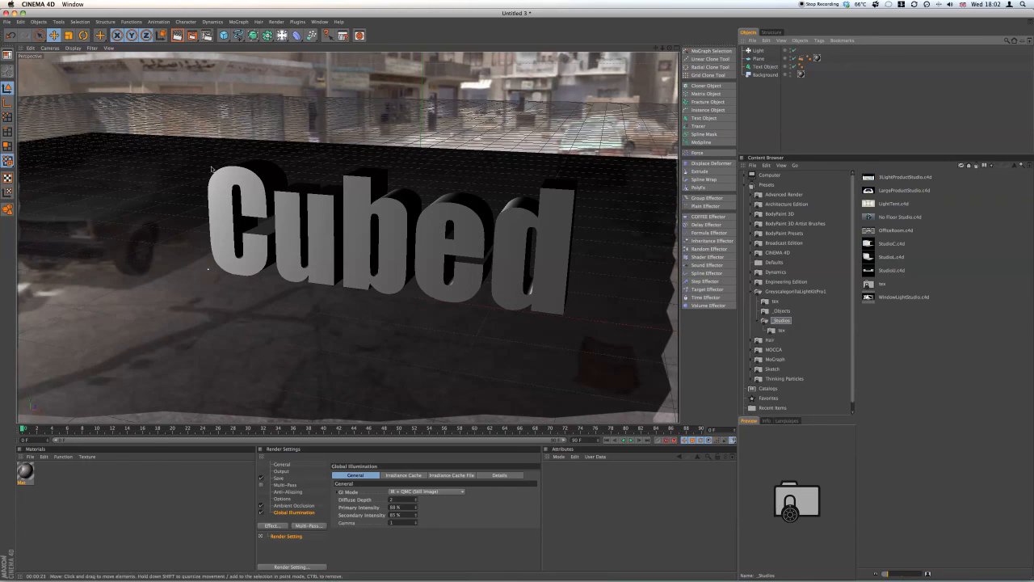
# Select the Cubed text to edit its compositing visibility options
pyautogui.click(281, 36)
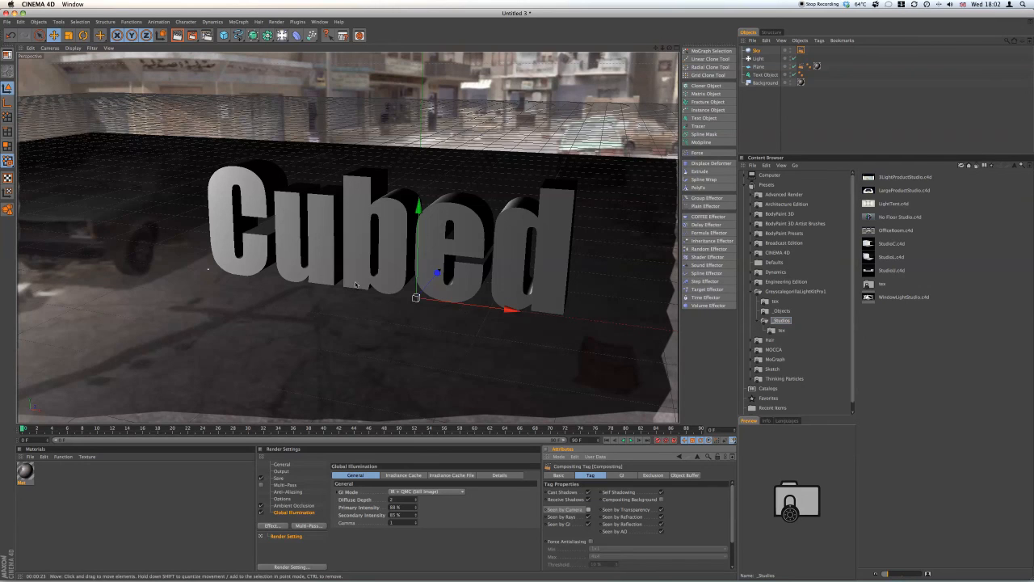
pyautogui.moveTo(380, 99)
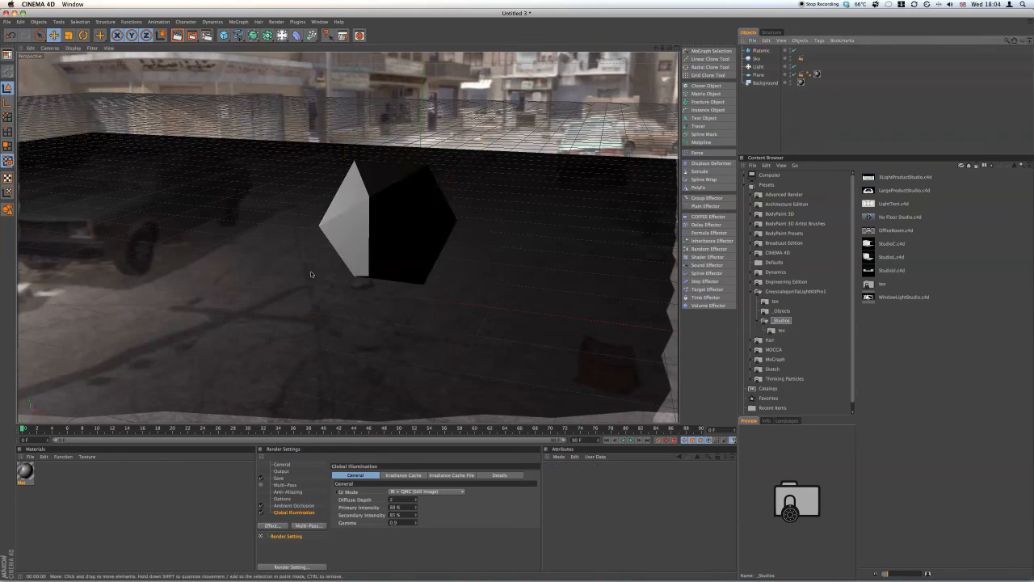
pyautogui.moveTo(543, 359)
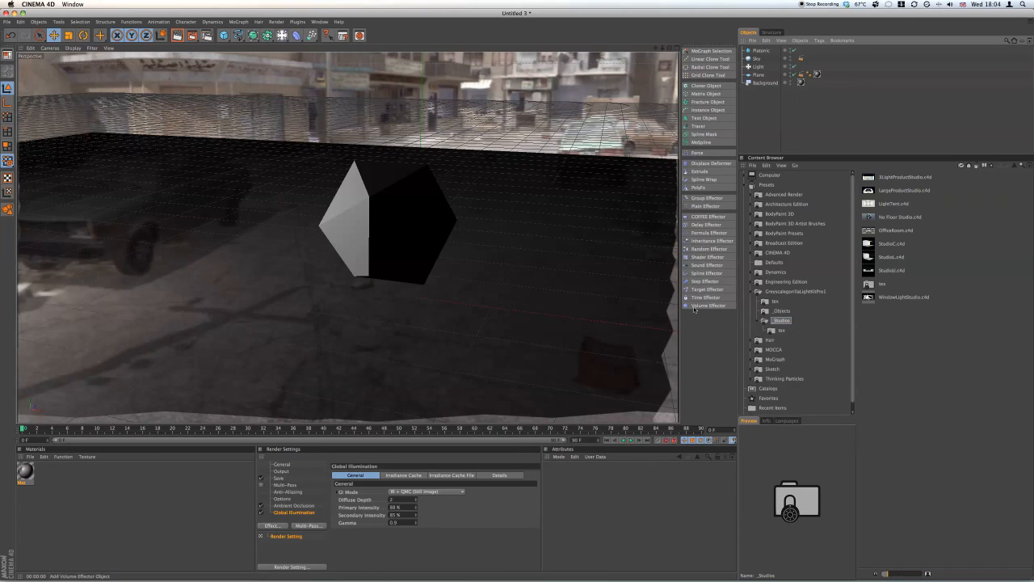
pyautogui.moveTo(573, 242)
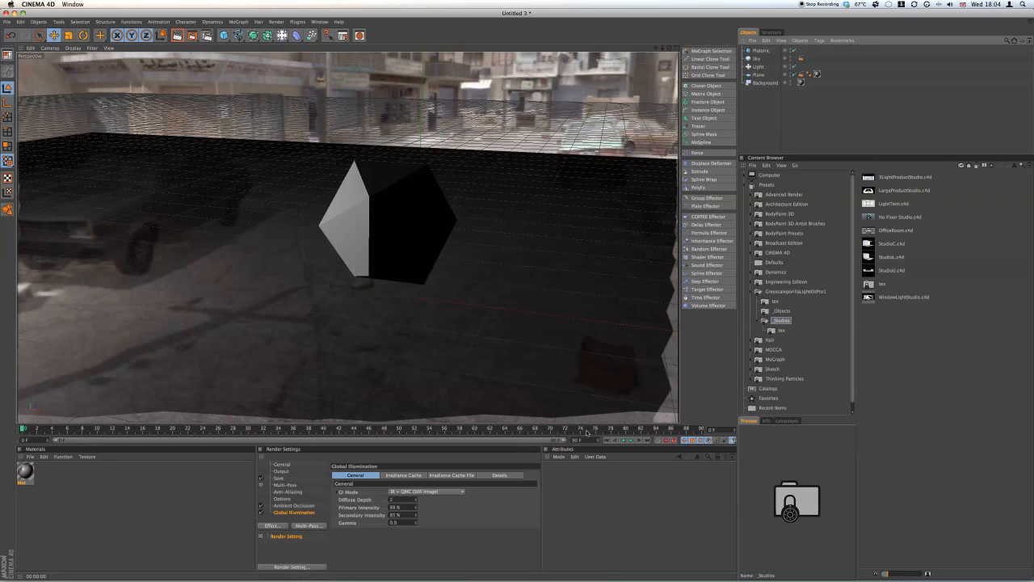
pyautogui.moveTo(703, 386)
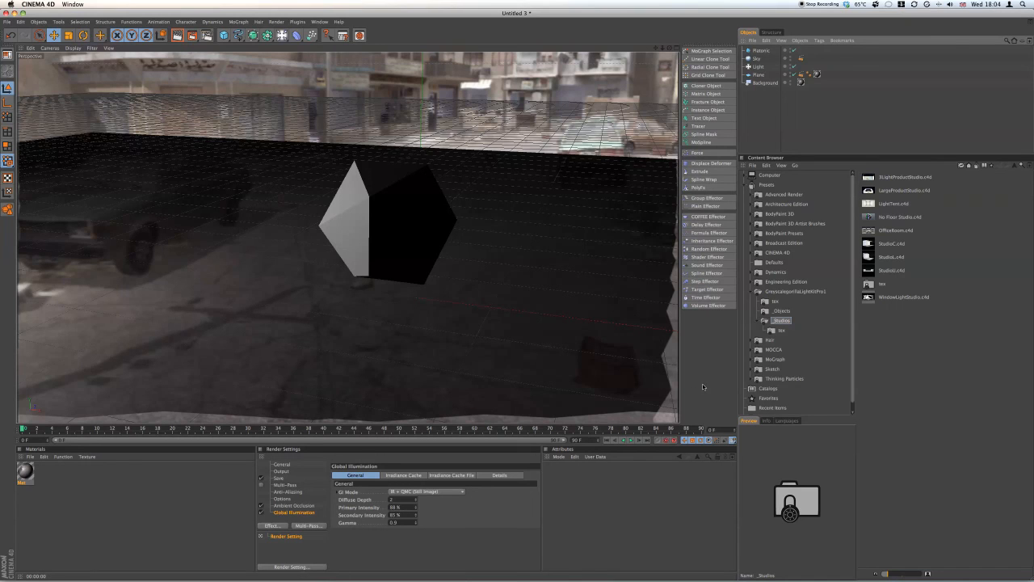